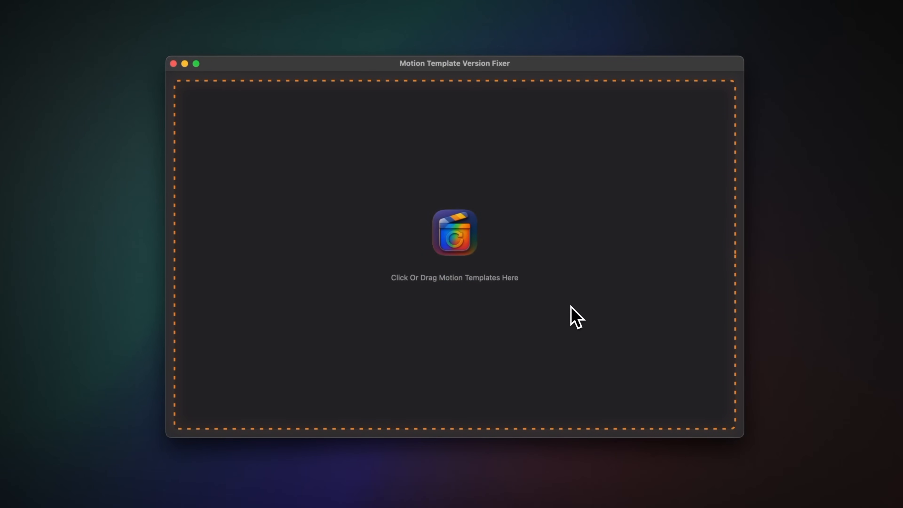
{"action": "mouse_move", "coordinate": [602, 320]}
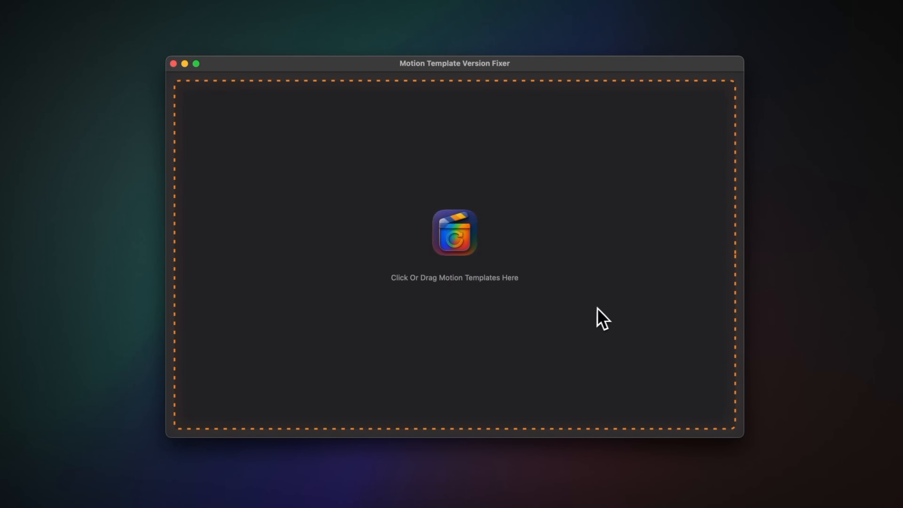
Import the Effects folder's 990 templates via the drop zone and scroll through the list.
{"action": "left_click", "coordinate": [453, 232]}
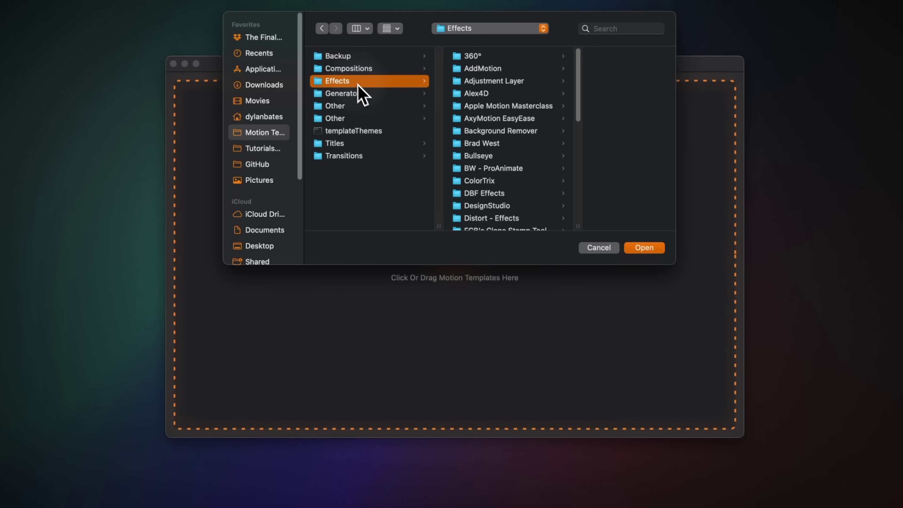
{"action": "left_click", "coordinate": [644, 247]}
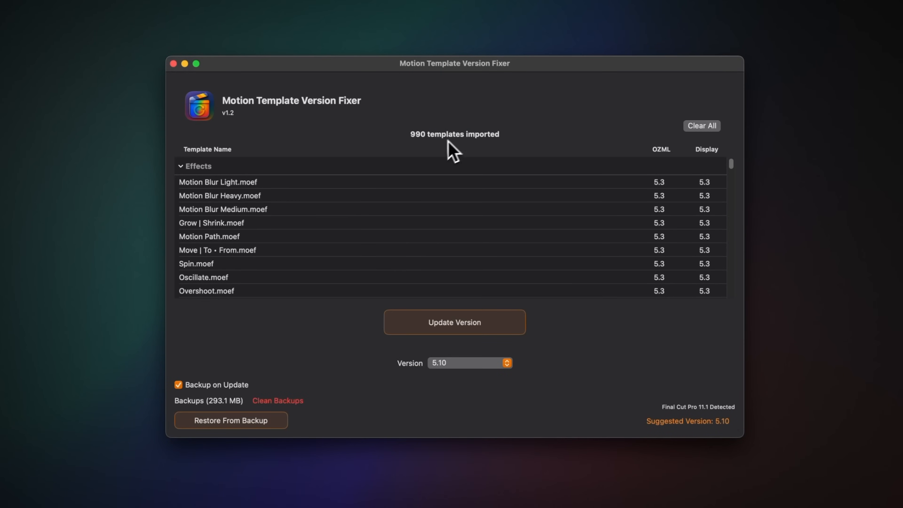
{"action": "scroll", "scroll_direction": "down", "scroll_amount": 3}
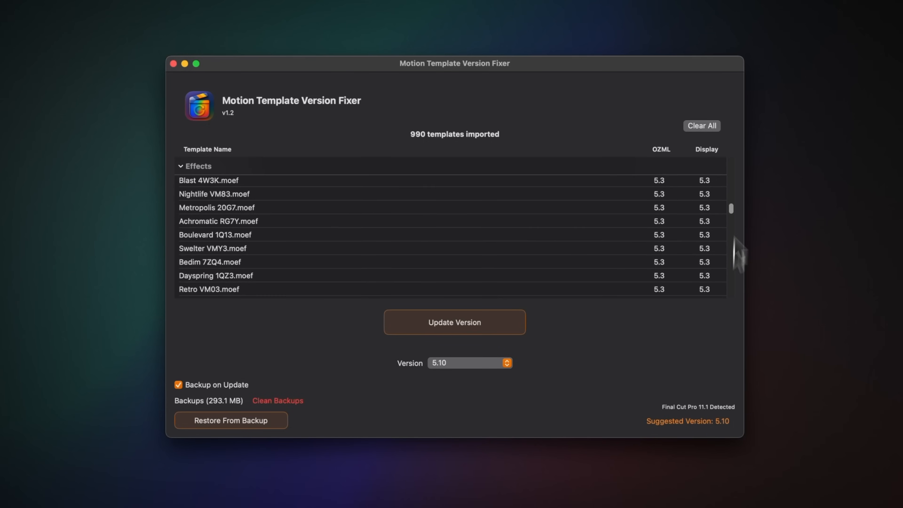
{"action": "scroll", "scroll_direction": "up", "scroll_amount": 3}
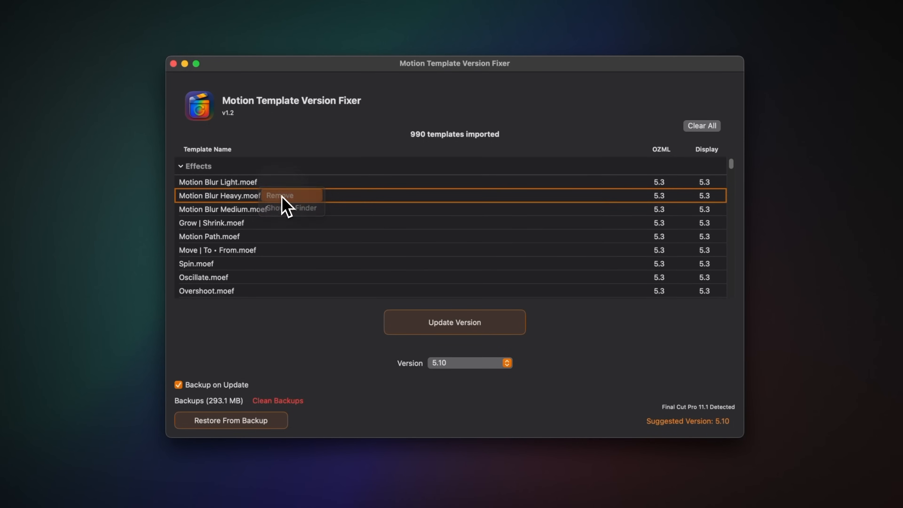
Remove Motion Blur Heavy.moef, then reveal Grow | Shrink.moef in Finder.
{"action": "left_click", "coordinate": [279, 195]}
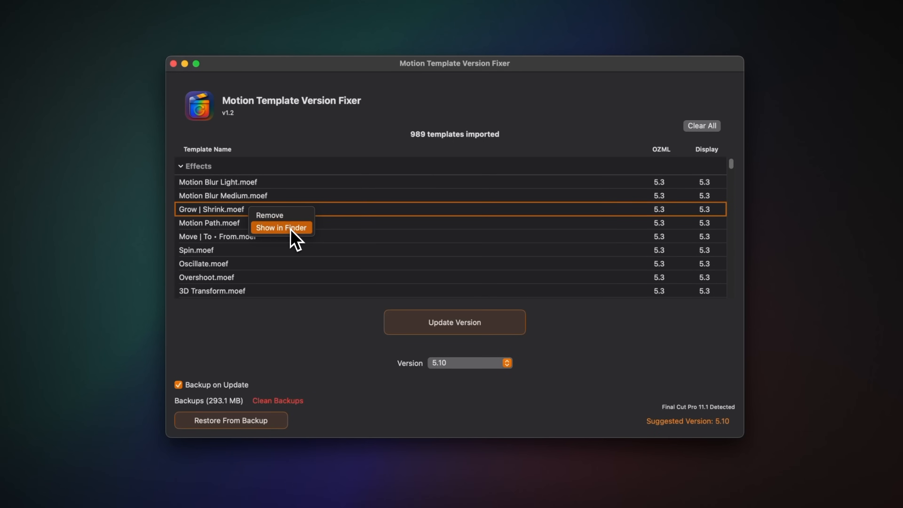
{"action": "left_click", "coordinate": [281, 227]}
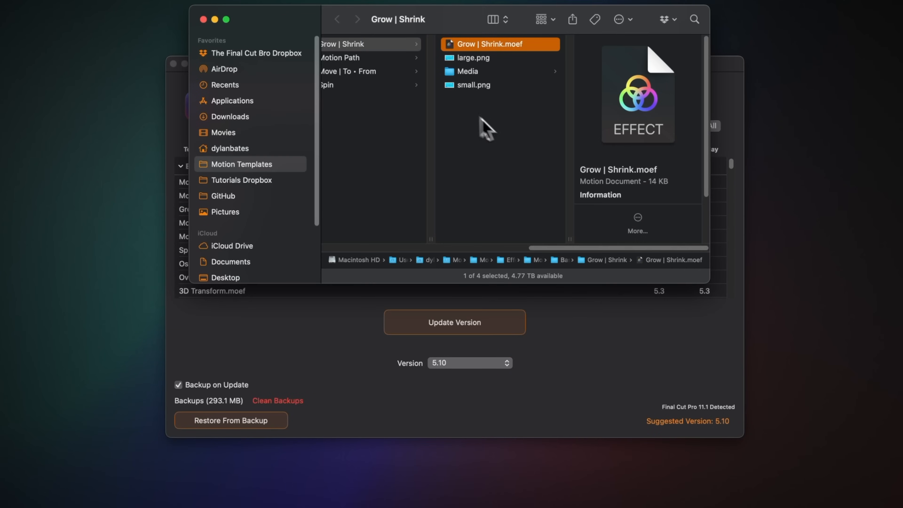
{"action": "mouse_move", "coordinate": [564, 110]}
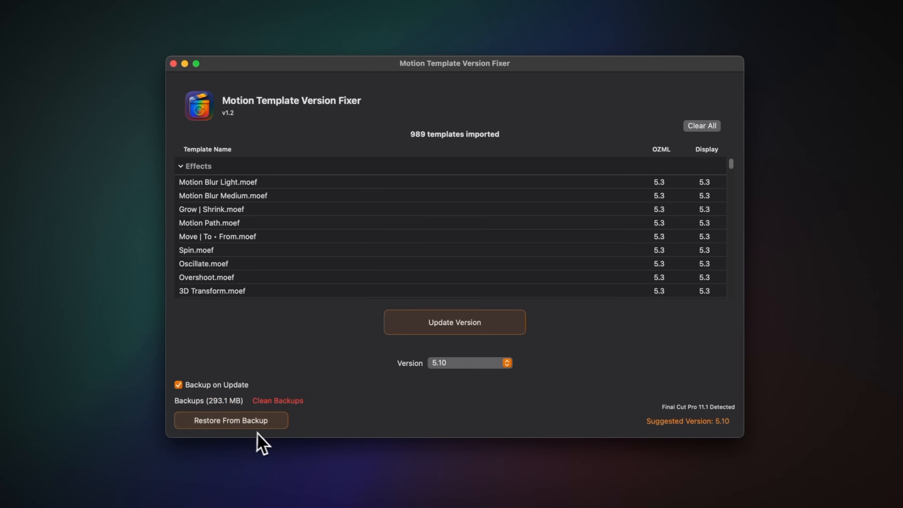
{"action": "mouse_move", "coordinate": [209, 395]}
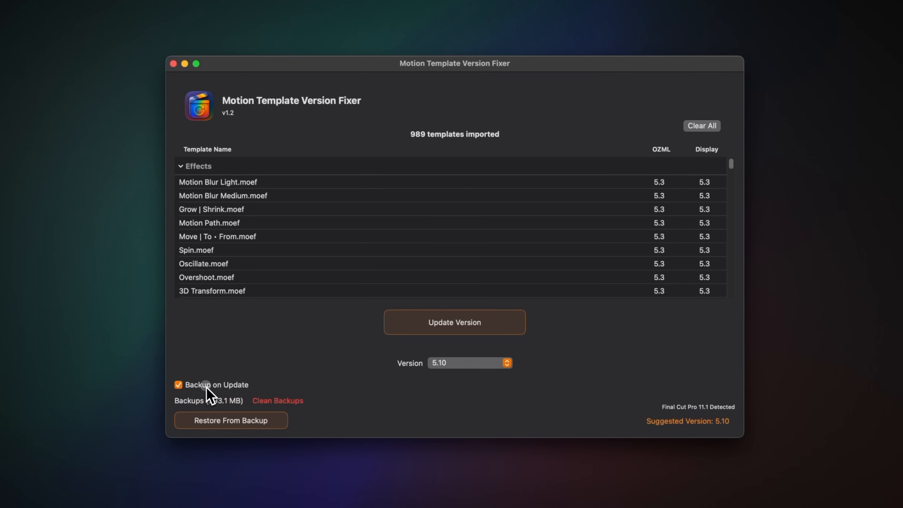
{"action": "mouse_move", "coordinate": [368, 412]}
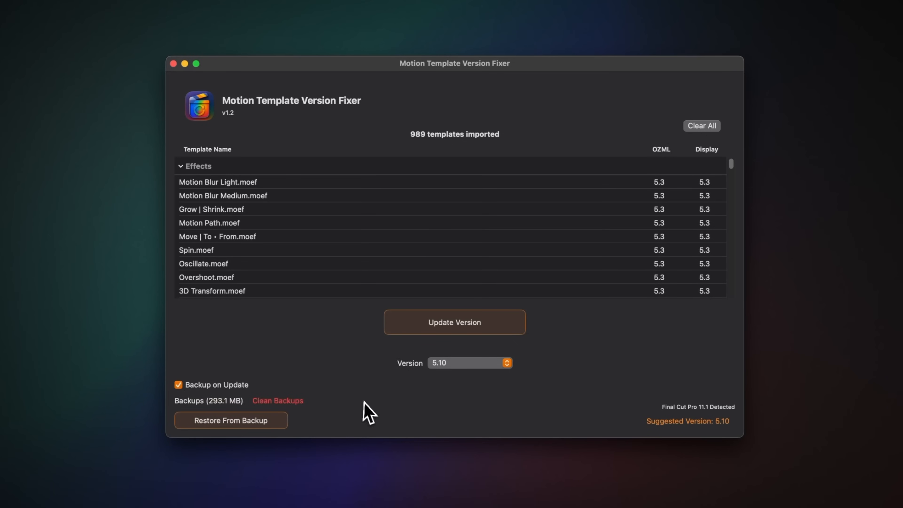
{"action": "mouse_move", "coordinate": [504, 339]}
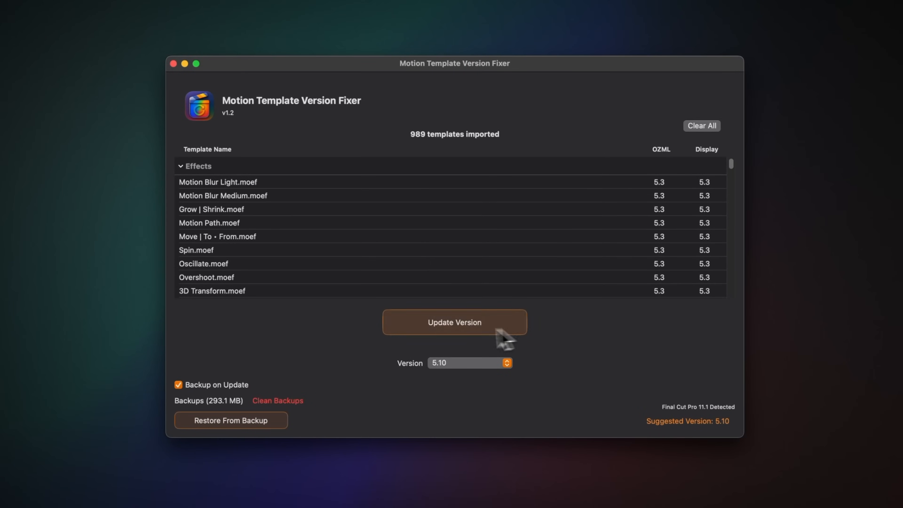
Update all 989 templates to version 5.10, confirming the over-100-templates warning.
{"action": "left_click", "coordinate": [454, 322]}
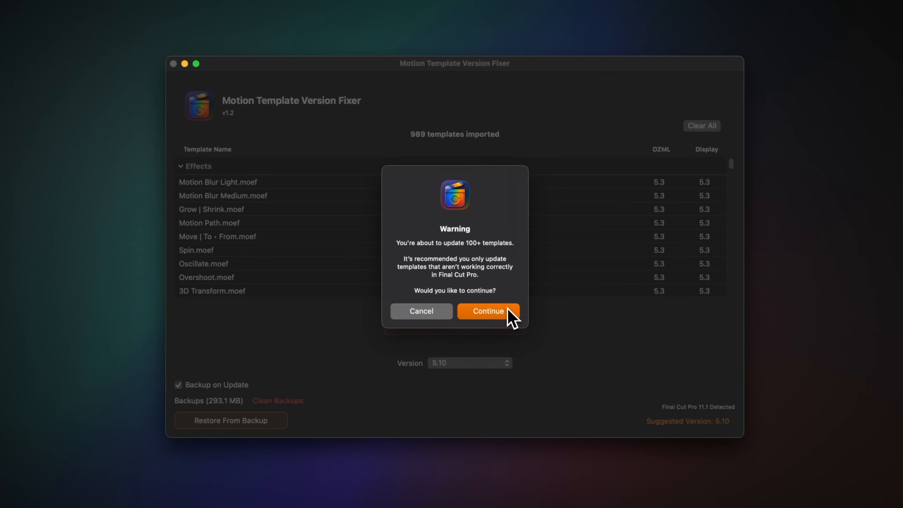
{"action": "left_click", "coordinate": [487, 311]}
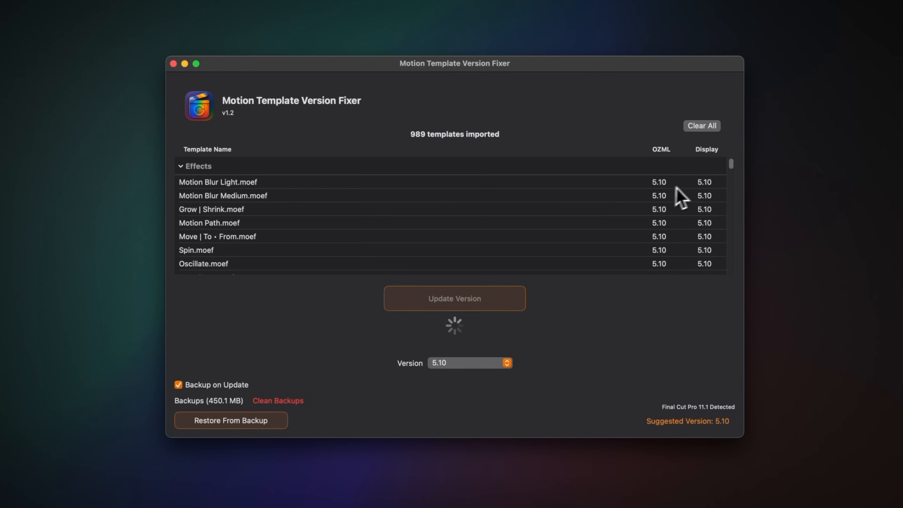
{"action": "left_click", "coordinate": [454, 298]}
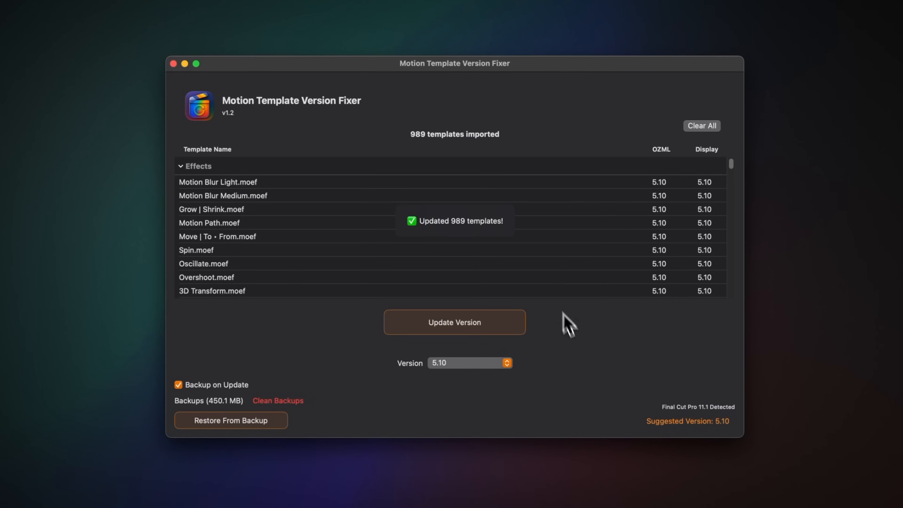
{"action": "mouse_move", "coordinate": [219, 415]}
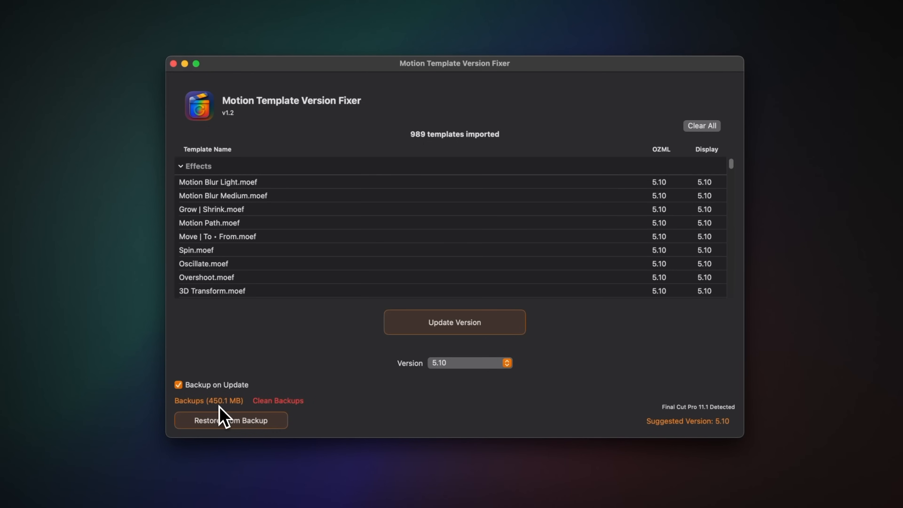
{"action": "mouse_move", "coordinate": [334, 429]}
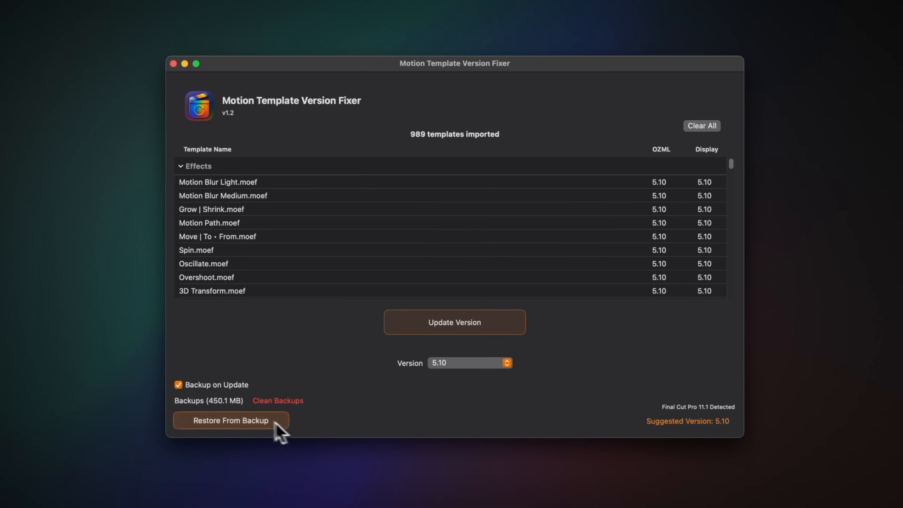
Choose the May 23, 2025 4:46 PM backup of 989 templates from Available Backups.
{"action": "left_click", "coordinate": [231, 420]}
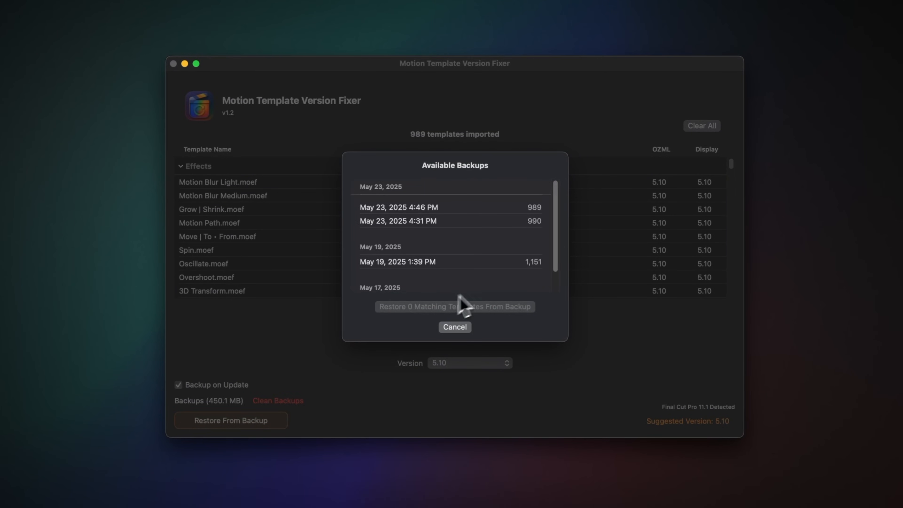
{"action": "mouse_move", "coordinate": [458, 248]}
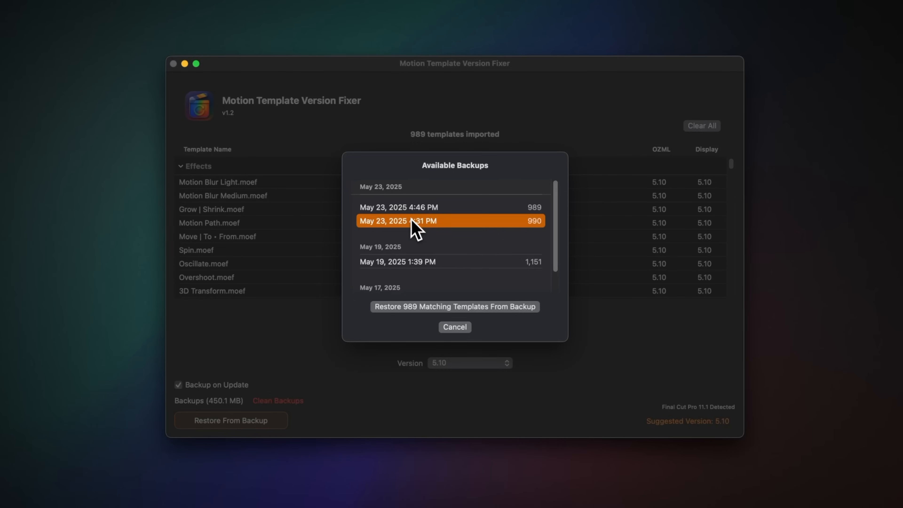
{"action": "left_click", "coordinate": [398, 207]}
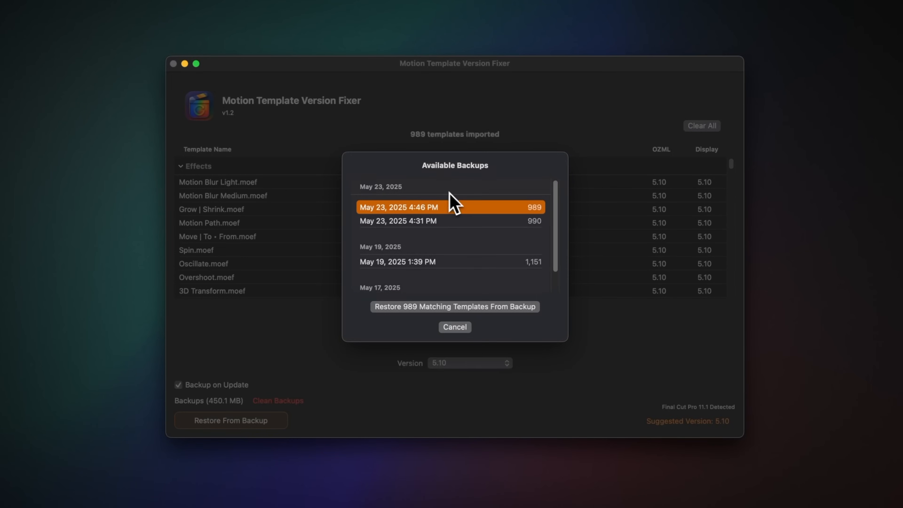
{"action": "mouse_move", "coordinate": [446, 226]}
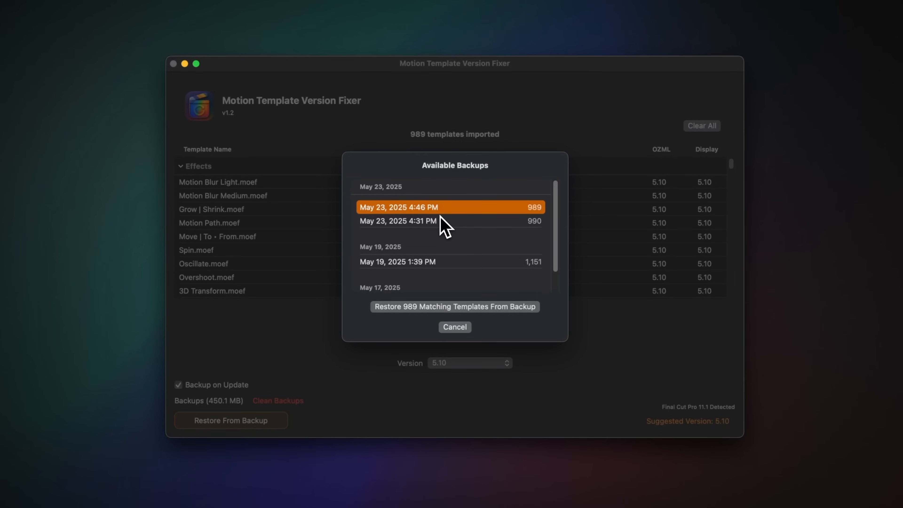
{"action": "mouse_move", "coordinate": [461, 331]}
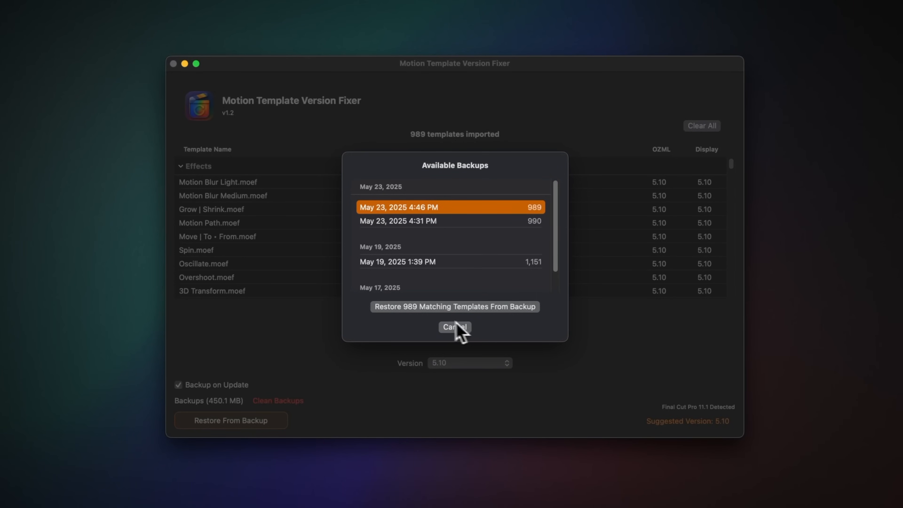
{"action": "mouse_move", "coordinate": [398, 322]}
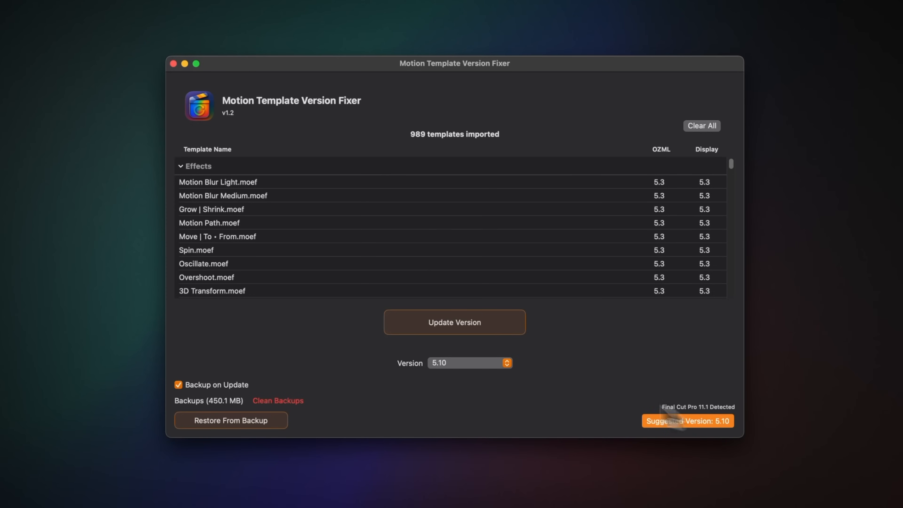
{"action": "mouse_move", "coordinate": [558, 354]}
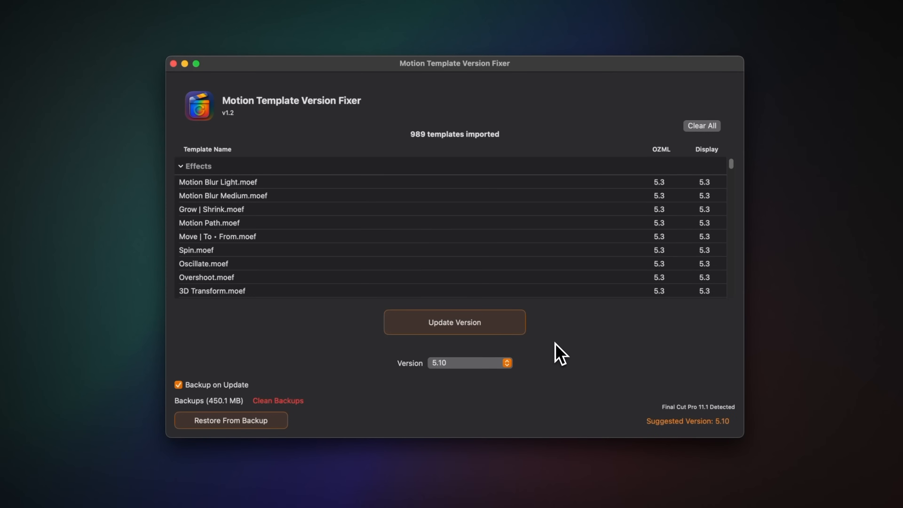
{"action": "mouse_move", "coordinate": [661, 411]}
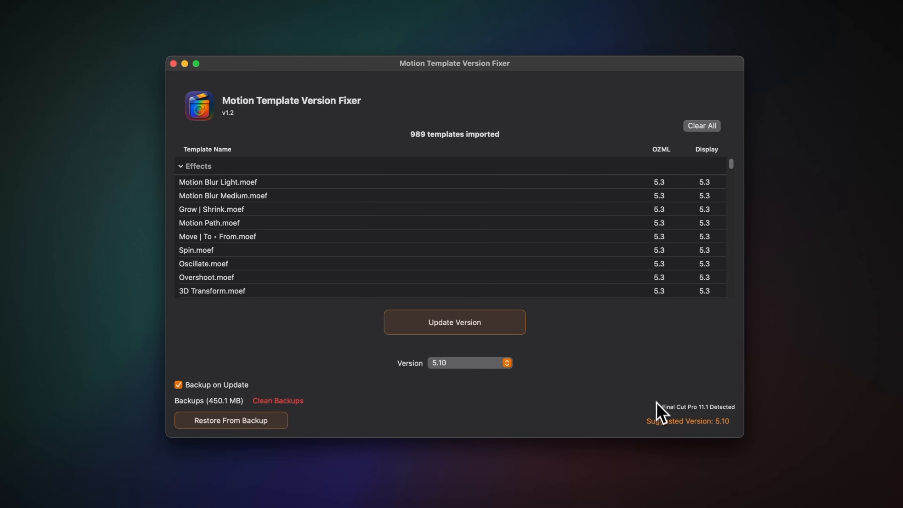
Bring up the Final Cut Pro suggested-versions table to pick 5.4.
{"action": "left_click", "coordinate": [687, 421]}
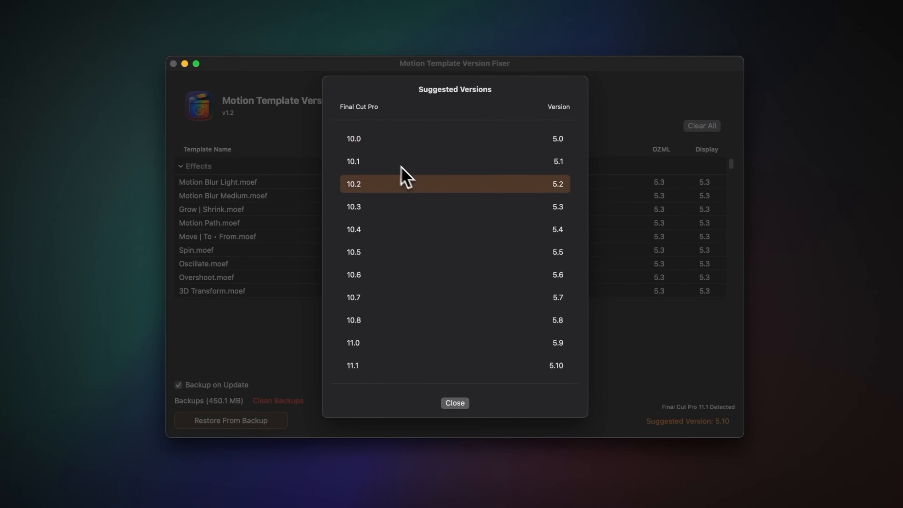
{"action": "mouse_move", "coordinate": [567, 252]}
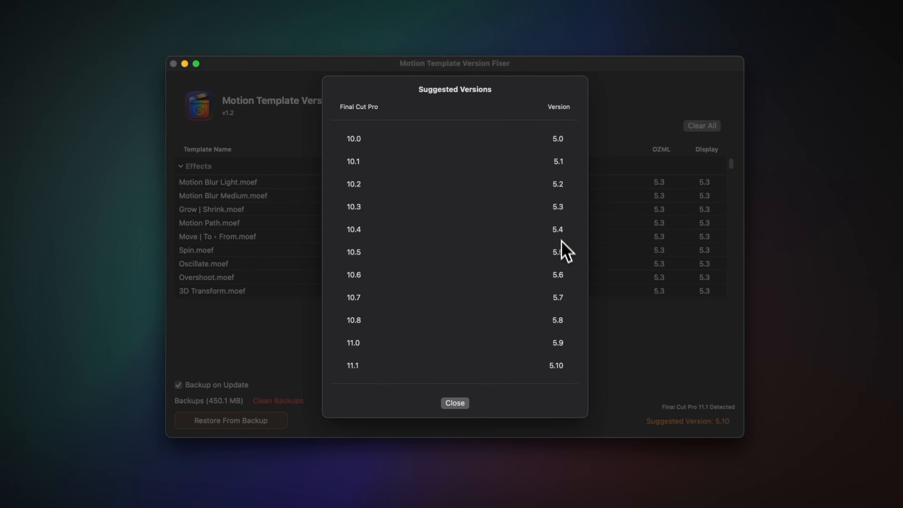
{"action": "mouse_move", "coordinate": [566, 209]}
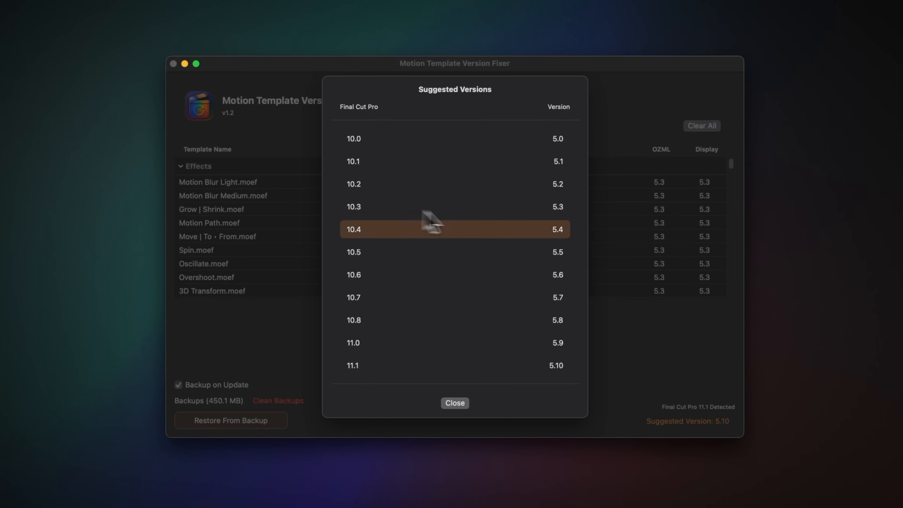
{"action": "mouse_move", "coordinate": [442, 241]}
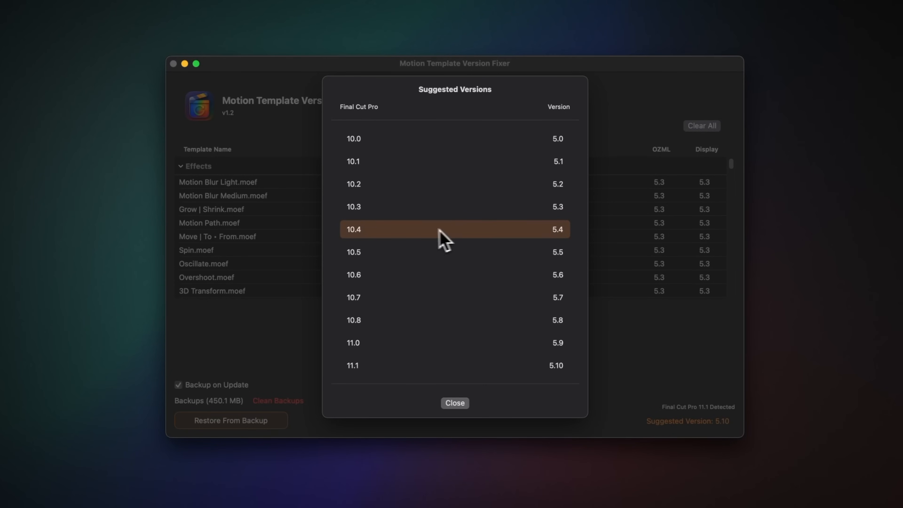
{"action": "mouse_move", "coordinate": [357, 245]}
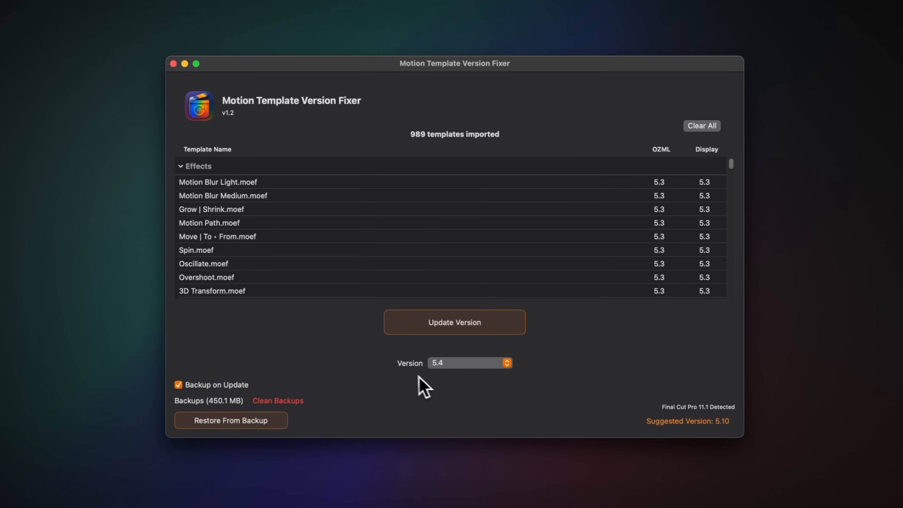
{"action": "mouse_move", "coordinate": [460, 412]}
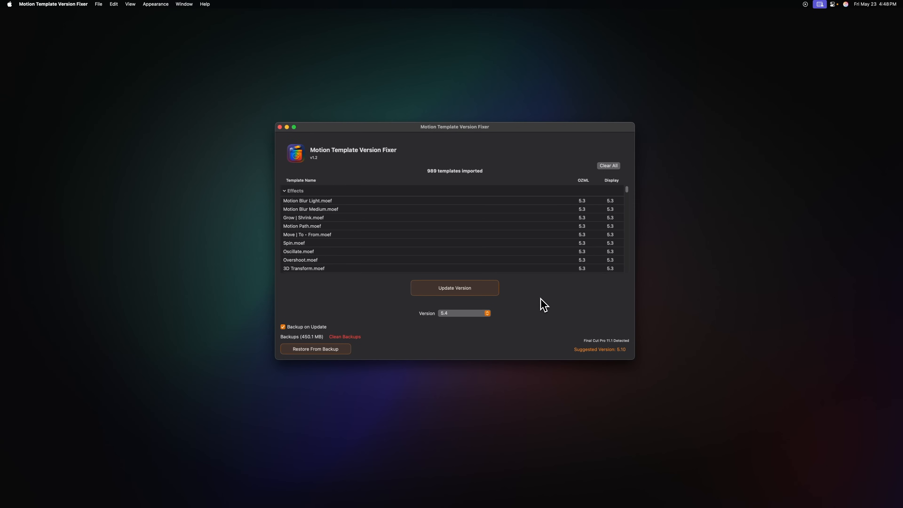
{"action": "mouse_move", "coordinate": [604, 200]}
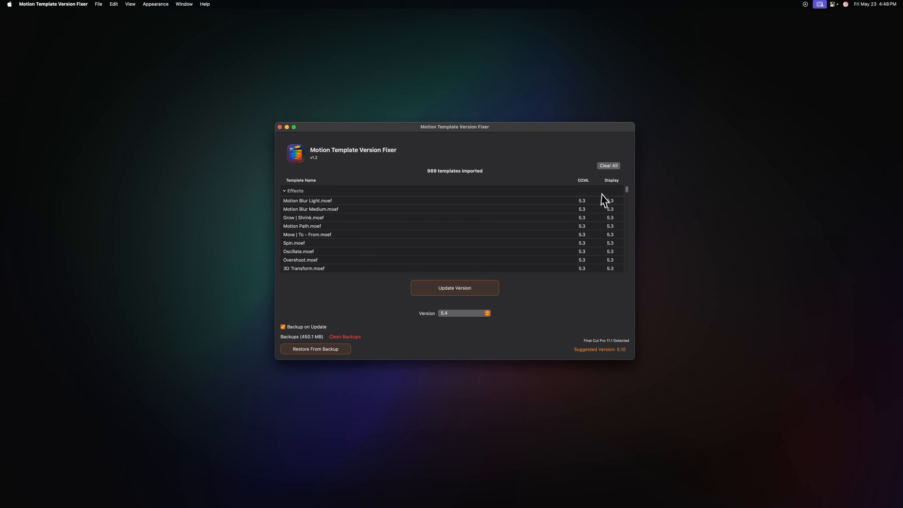
{"action": "mouse_move", "coordinate": [158, 8]}
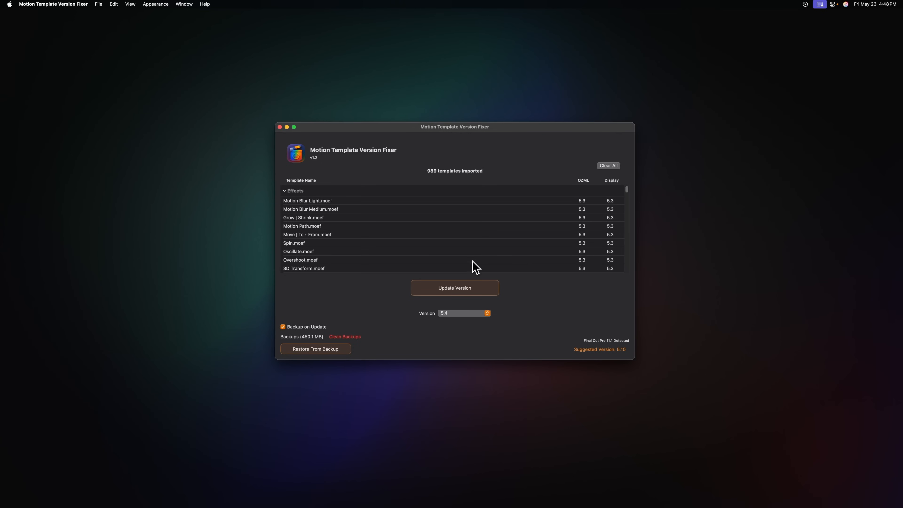
Browse the File, Appearance and Help menus, ending on support and plugin purchase options.
{"action": "left_click", "coordinate": [151, 6]}
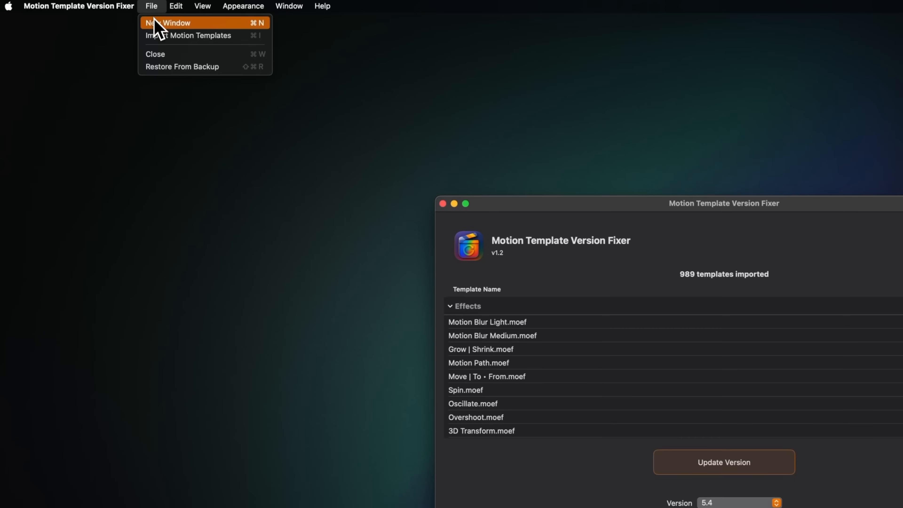
{"action": "mouse_move", "coordinate": [208, 51]}
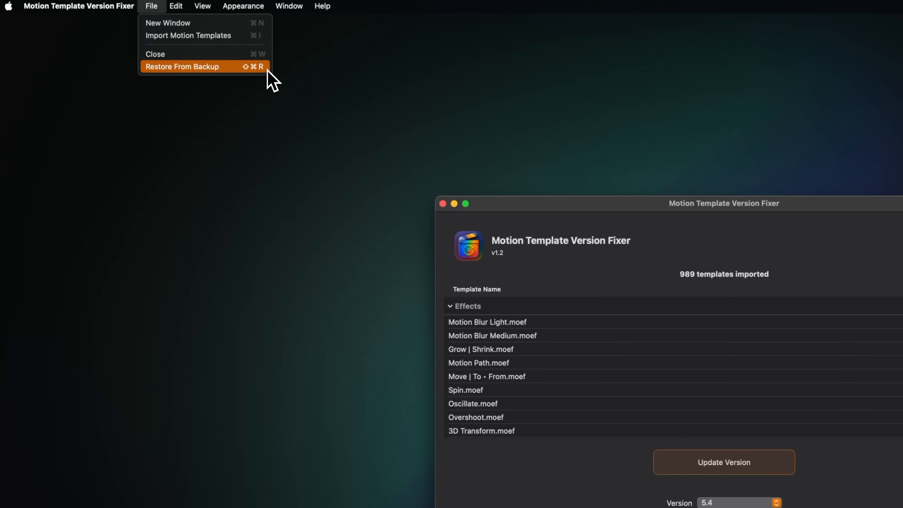
{"action": "left_click", "coordinate": [243, 6]}
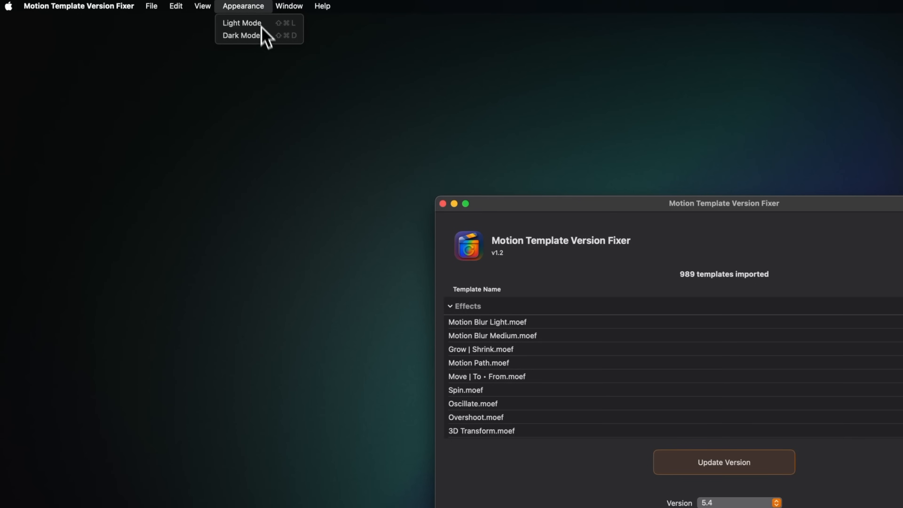
{"action": "left_click", "coordinate": [323, 7]}
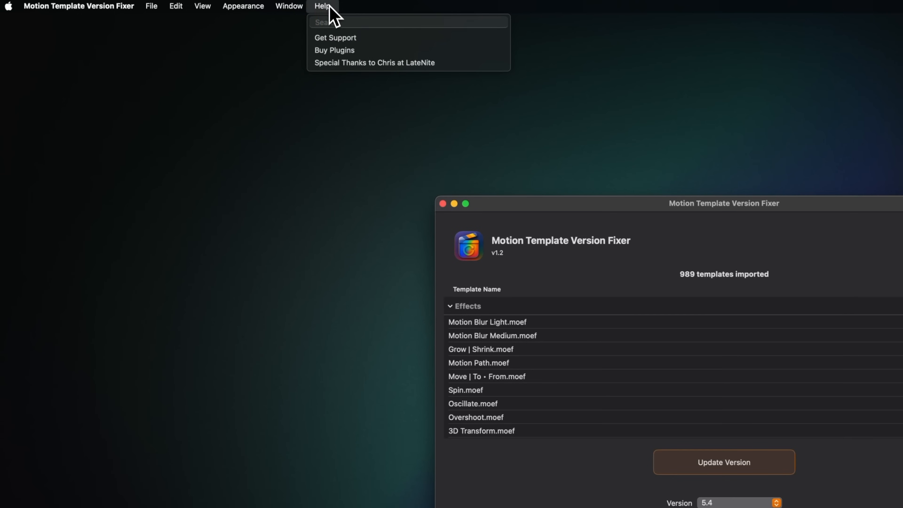
{"action": "mouse_move", "coordinate": [374, 62]}
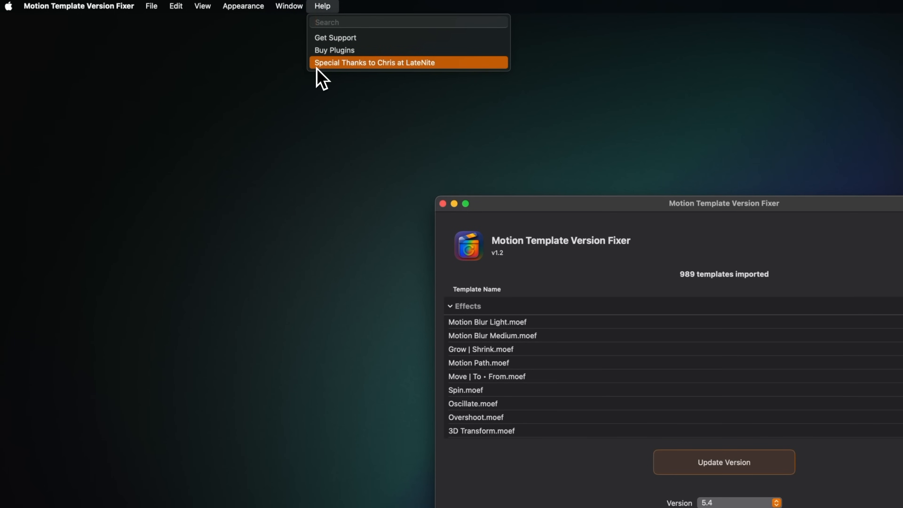